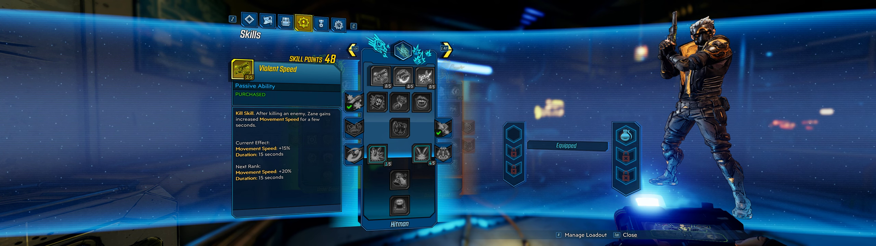
Step: Review Salvation, Death Follows Close and Violent Momentum in the Hitman tree before spending
{"action": "left_click", "coordinate": [420, 102]}
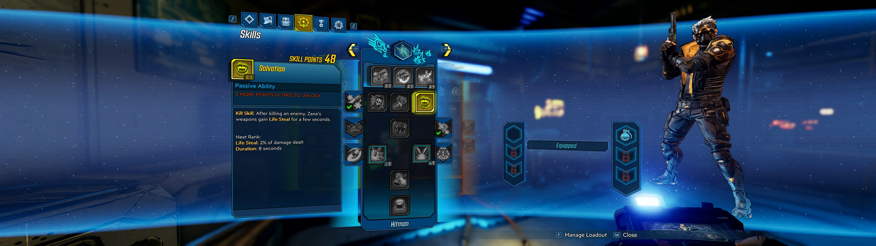
{"action": "left_click", "coordinate": [404, 128]}
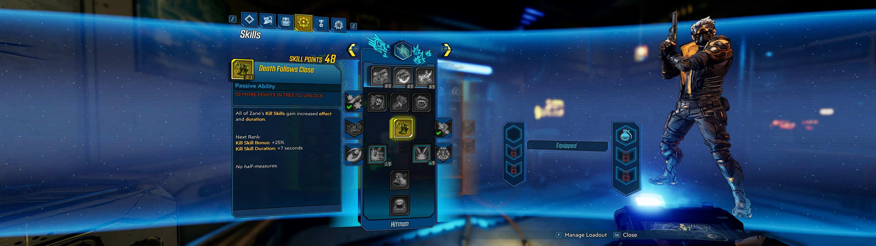
{"action": "left_click", "coordinate": [426, 77]}
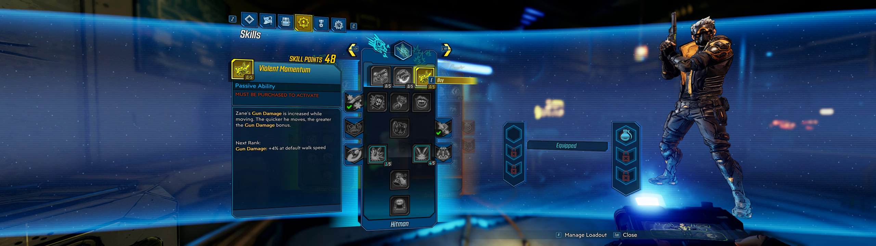
Step: Invest points into Violent Momentum, Violent Speed and Salvation, leaving 42 points
{"action": "left_click", "coordinate": [425, 73]}
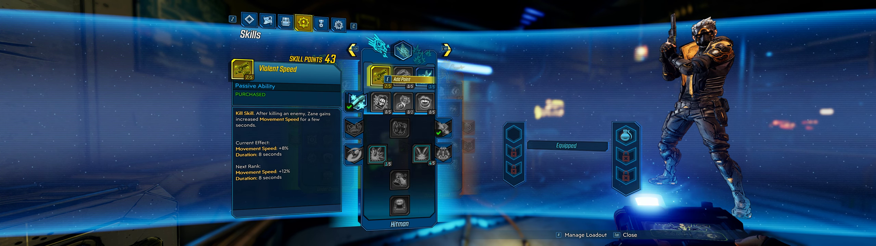
{"action": "left_click", "coordinate": [398, 132]}
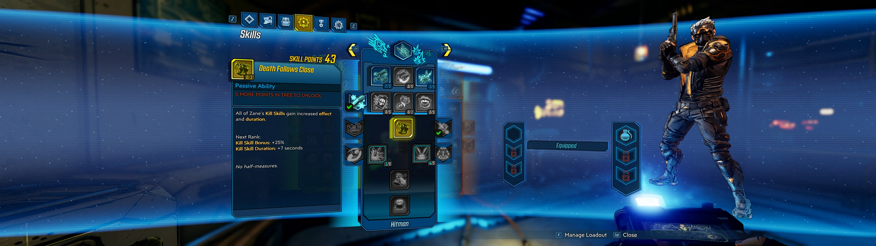
{"action": "left_click", "coordinate": [379, 76]}
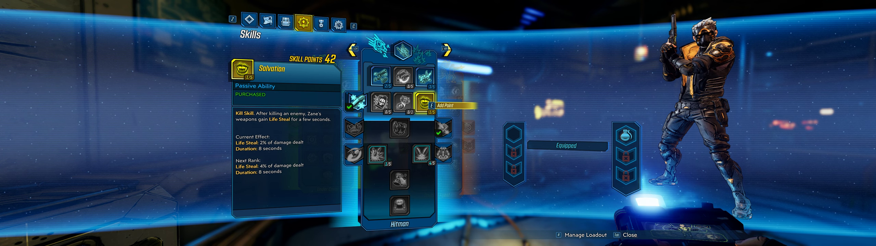
Step: Add points to Salvation and max the Death Follows Close capstone, leaving 37 points
{"action": "left_click", "coordinate": [423, 104]}
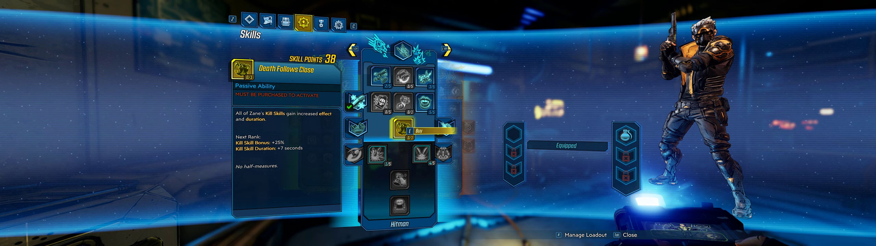
{"action": "left_click", "coordinate": [419, 129]}
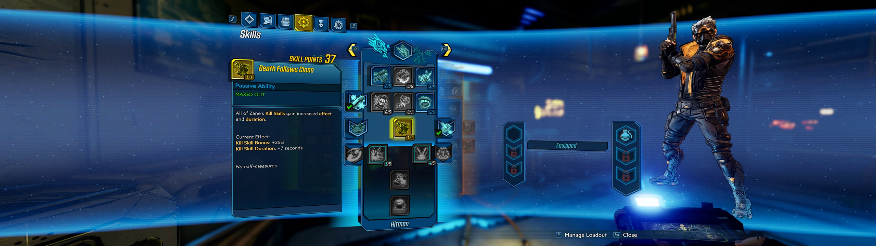
Step: Put skill points into Cool Hand in the Hitman tree
{"action": "left_click", "coordinate": [397, 102]}
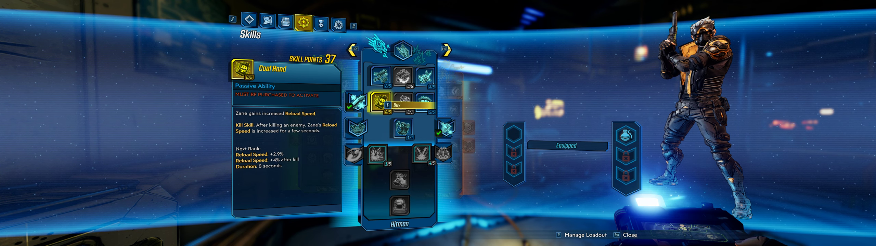
{"action": "left_click", "coordinate": [447, 50]}
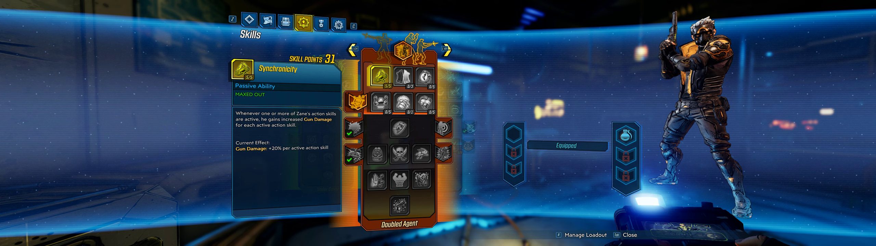
Step: Inspect the Fractal Frags skill in the Doubled Agent tree with 31 points left
{"action": "left_click", "coordinate": [407, 104]}
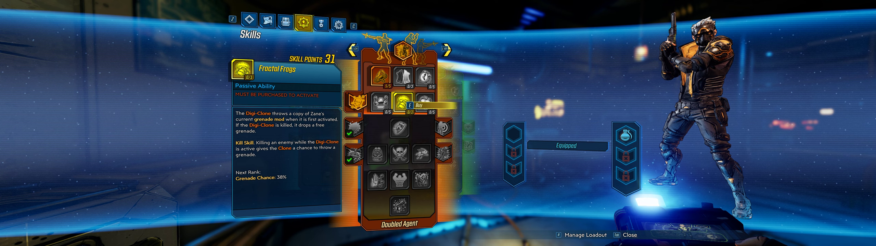
Step: Buy Fractal Frags, check Violent Momentum's bonus, and max Praemunitus in Doubled Agent
{"action": "left_click", "coordinate": [376, 102]}
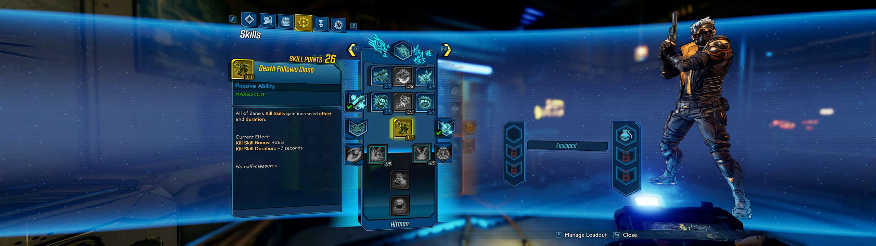
{"action": "left_click", "coordinate": [398, 128]}
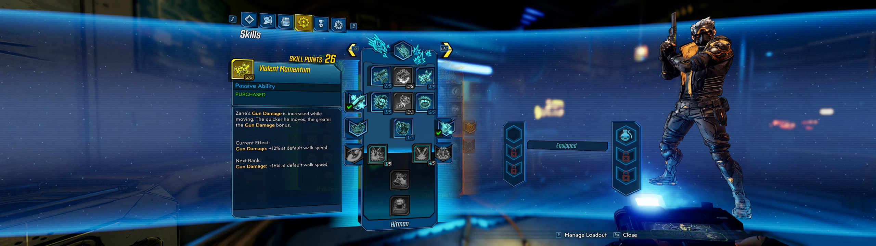
{"action": "left_click", "coordinate": [444, 50]}
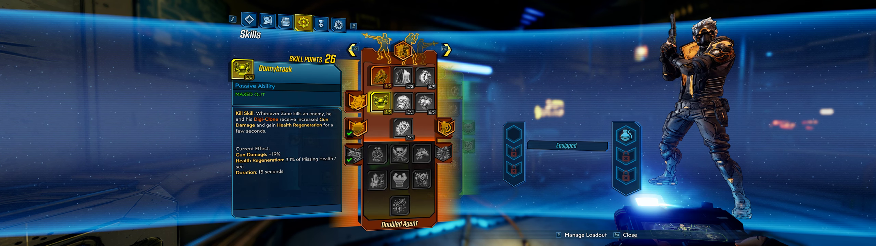
{"action": "left_click", "coordinate": [403, 76]}
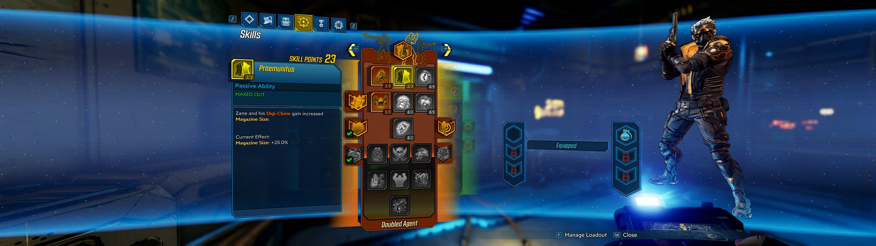
Step: Put a point into Borrowed Time and another into Fractal Frags, leaving 22 points
{"action": "left_click", "coordinate": [425, 71]}
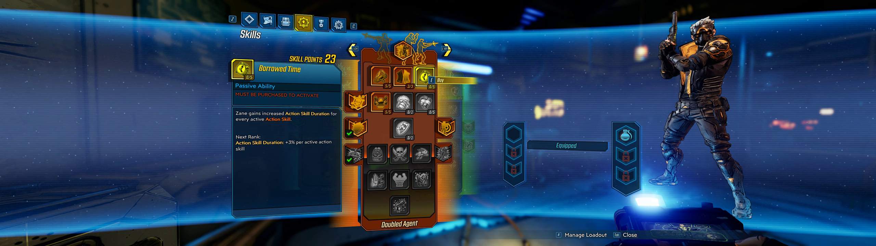
{"action": "left_click", "coordinate": [403, 75]}
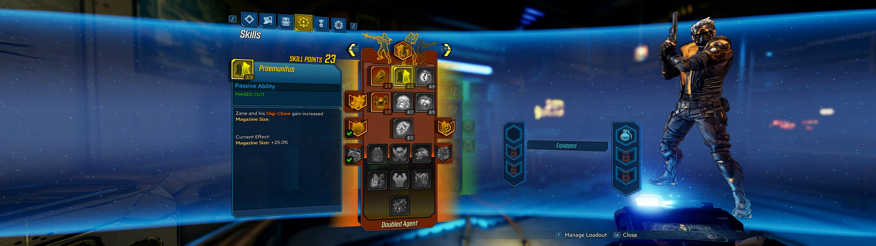
{"action": "left_click", "coordinate": [395, 104]}
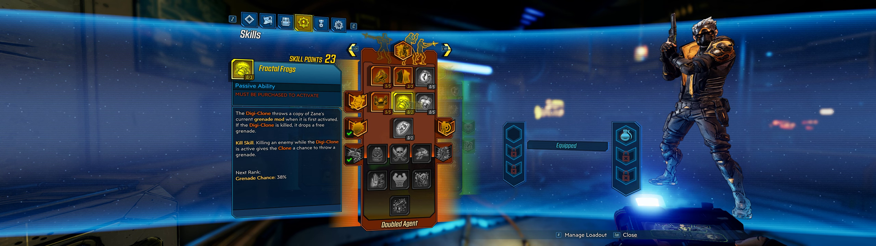
{"action": "left_click", "coordinate": [404, 102]}
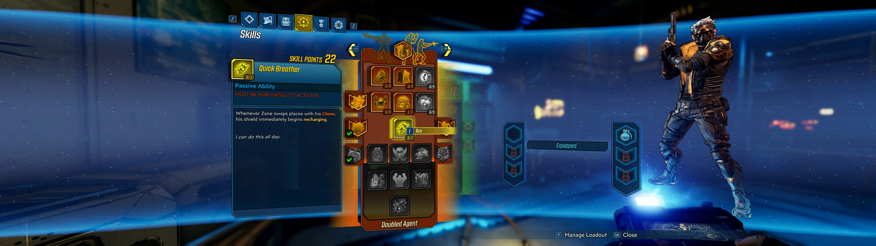
Step: Max Quick Breather and Pocket Full of Grenades, leaving 18 points
{"action": "left_click", "coordinate": [404, 128]}
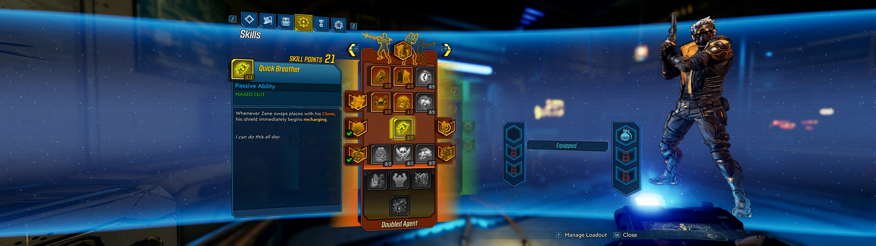
{"action": "left_click", "coordinate": [395, 156]}
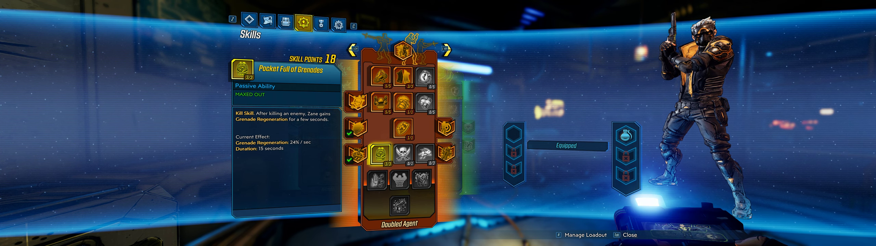
Step: Put two points into Supersonic Man in the Doubled Agent tree, leaving 16 points
{"action": "left_click", "coordinate": [395, 153]}
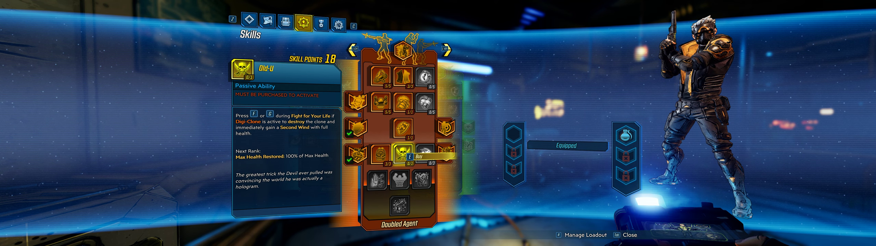
{"action": "left_click", "coordinate": [411, 157]}
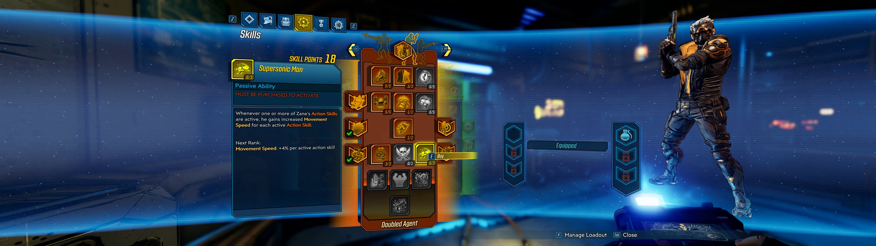
{"action": "left_click", "coordinate": [425, 156]}
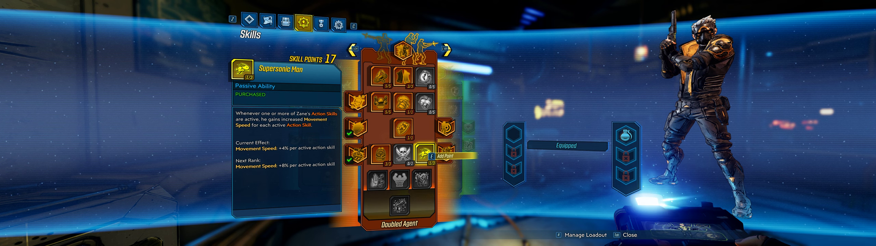
{"action": "left_click", "coordinate": [426, 155]}
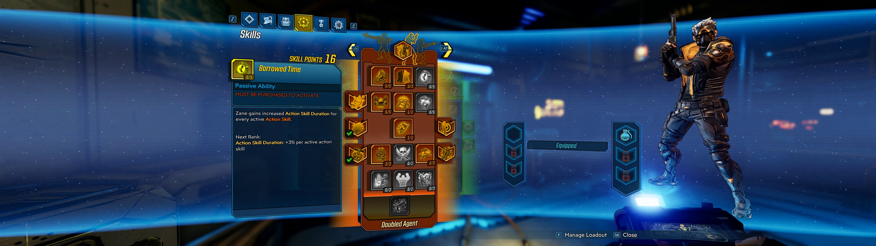
Step: Max Boom. Enhance. and switch to the Under Cover tree with 15 points left
{"action": "left_click", "coordinate": [447, 49]}
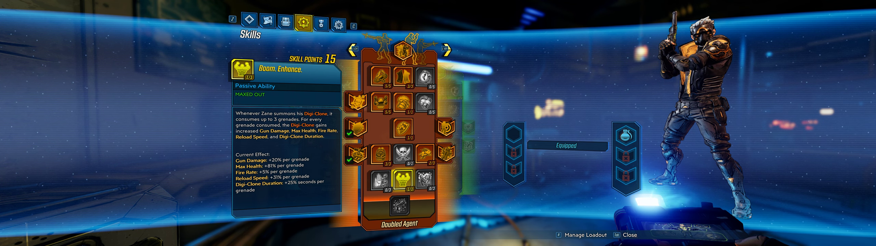
{"action": "left_click", "coordinate": [405, 205]}
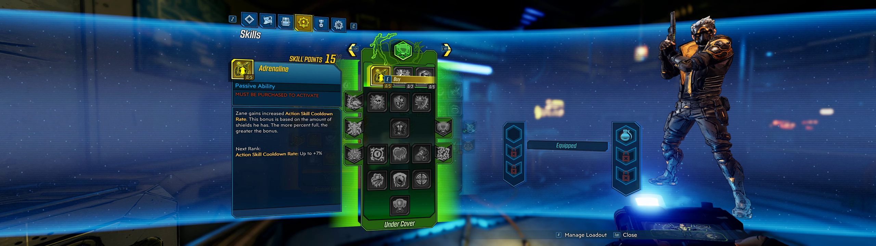
Step: Max Adrenaline and put points into Ready for Action, leaving 7 points
{"action": "left_click", "coordinate": [382, 75]}
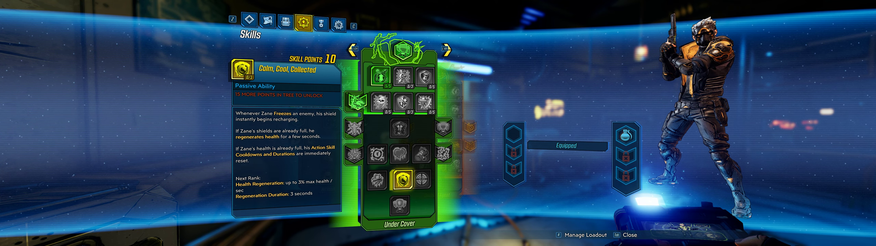
{"action": "left_click", "coordinate": [378, 73]}
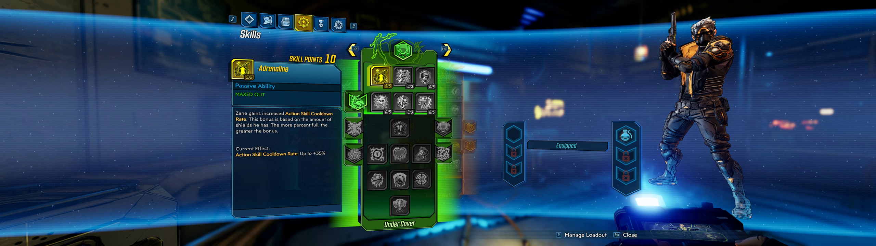
{"action": "left_click", "coordinate": [428, 74]}
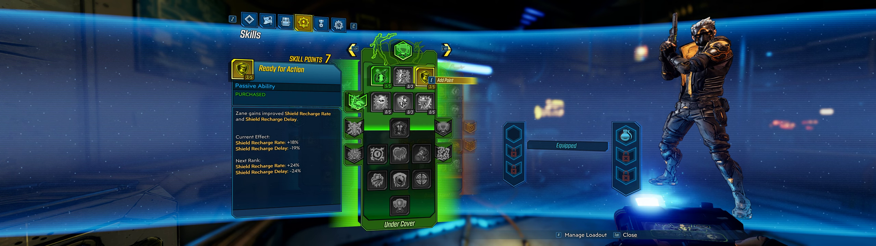
Step: Add another rank to Ready for Action in the Under Cover tree
{"action": "left_click", "coordinate": [433, 76]}
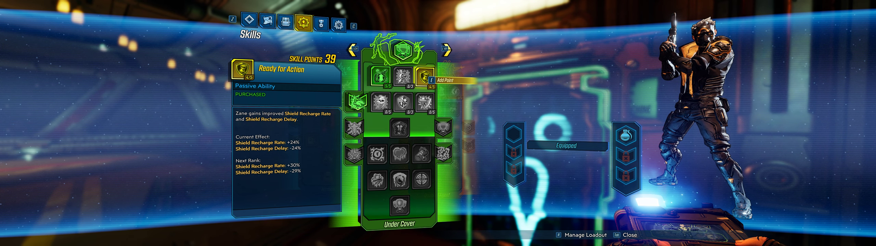
Step: Put two points into Brain Freeze and buy Confident Competence in the Under Cover tree
{"action": "left_click", "coordinate": [382, 106]}
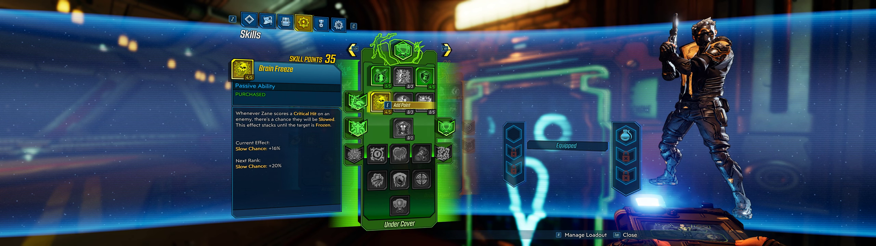
{"action": "left_click", "coordinate": [391, 104]}
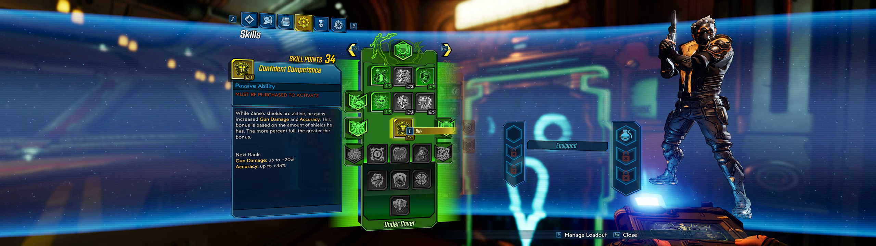
{"action": "left_click", "coordinate": [419, 129]}
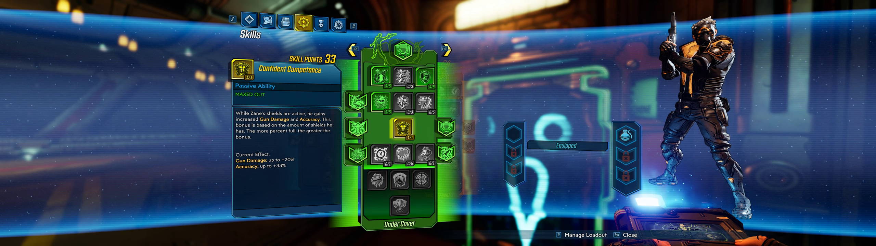
Step: Max out Confident Competence and take Ready for Action, leaving 33 points unspent
{"action": "left_click", "coordinate": [397, 130]}
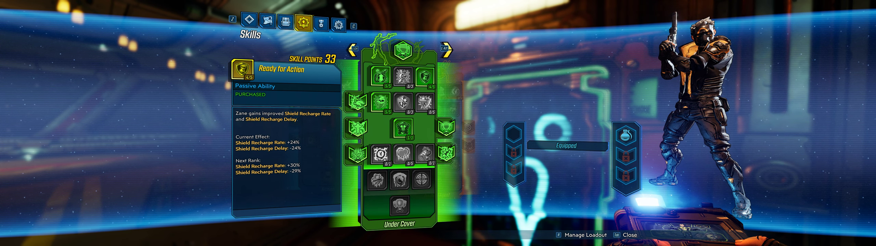
{"action": "left_click", "coordinate": [404, 131]}
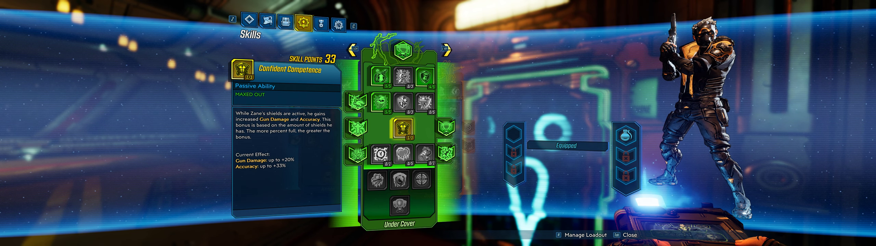
{"action": "left_click", "coordinate": [397, 130]}
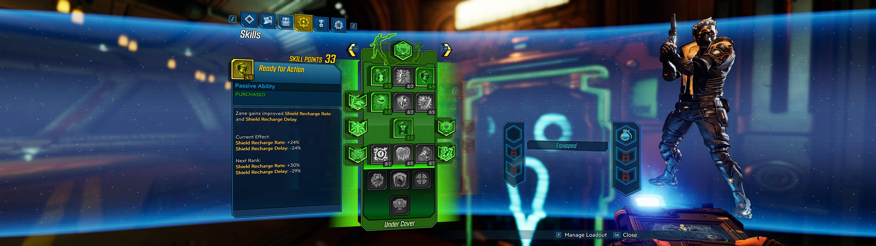
{"action": "left_click", "coordinate": [399, 128]}
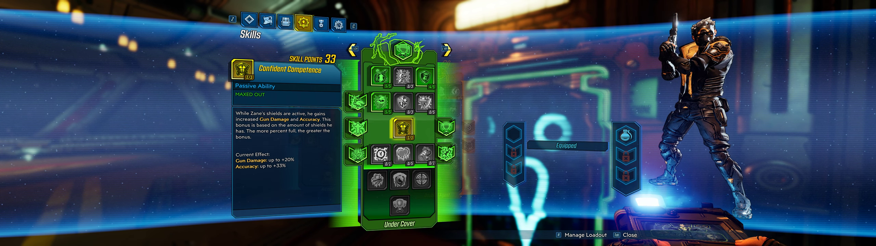
Step: Max out Adrenaline and equip an action skill, leaving 12 skill points
{"action": "left_click", "coordinate": [423, 74]}
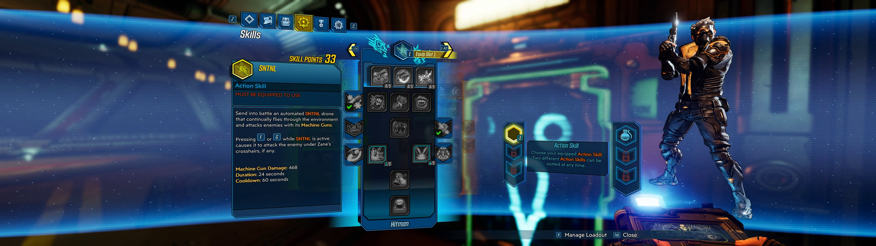
{"action": "left_click", "coordinate": [446, 50]}
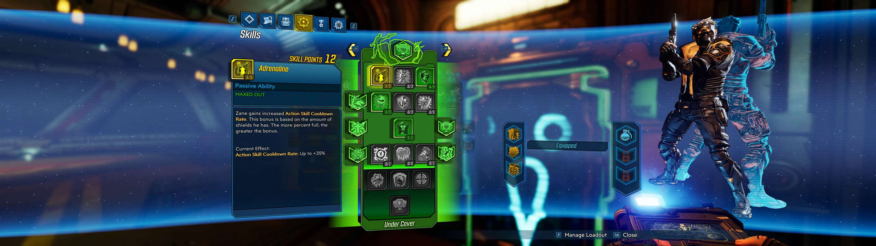
Step: Switch from Under Cover to the Hitman tree with SNTNL equipped
{"action": "left_click", "coordinate": [407, 105]}
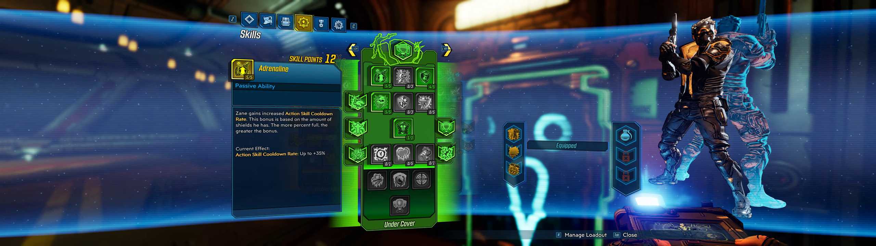
{"action": "left_click", "coordinate": [444, 49]}
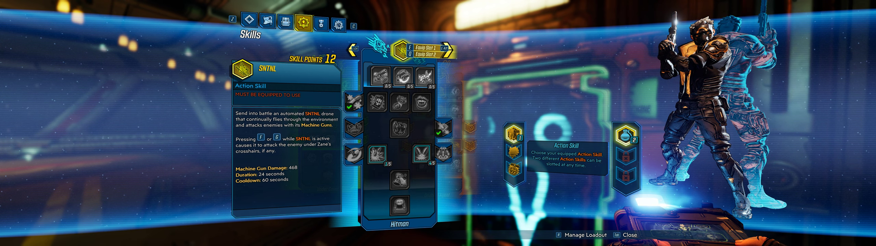
Step: Buy Violent Momentum and Cool Hand and max Death Follows Close, spending all remaining points
{"action": "left_click", "coordinate": [419, 74]}
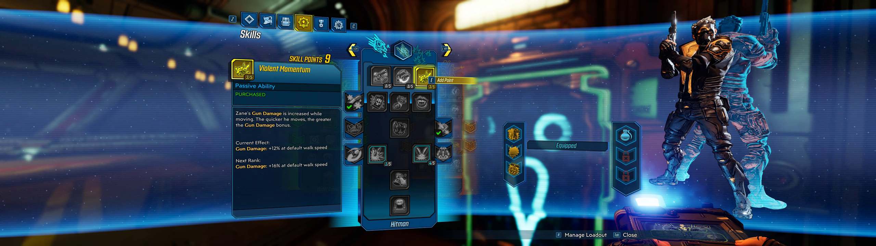
{"action": "left_click", "coordinate": [376, 77]}
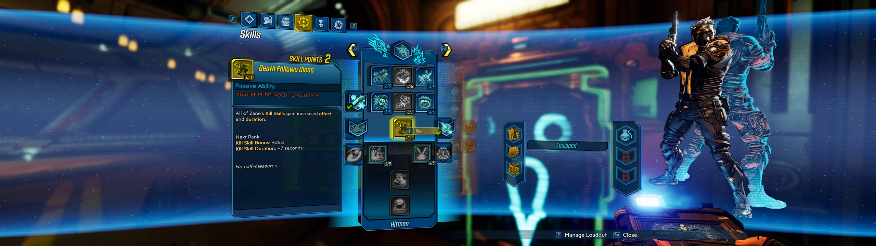
{"action": "left_click", "coordinate": [405, 130]}
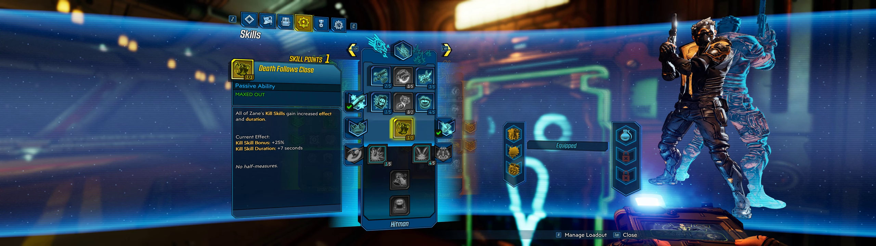
{"action": "left_click", "coordinate": [397, 129]}
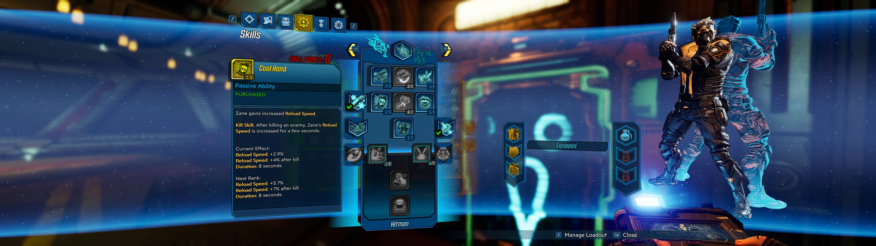
{"action": "left_click", "coordinate": [397, 133]}
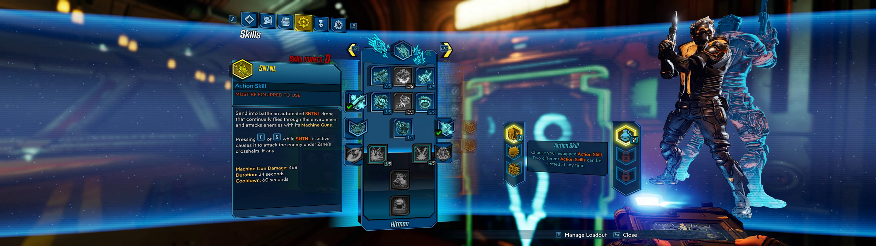
Step: Switch to the Doubled Agent tree showing Digi-Clone equipped in Slot 1
{"action": "left_click", "coordinate": [450, 50]}
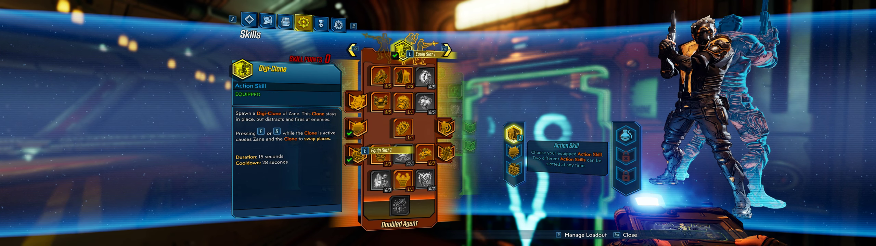